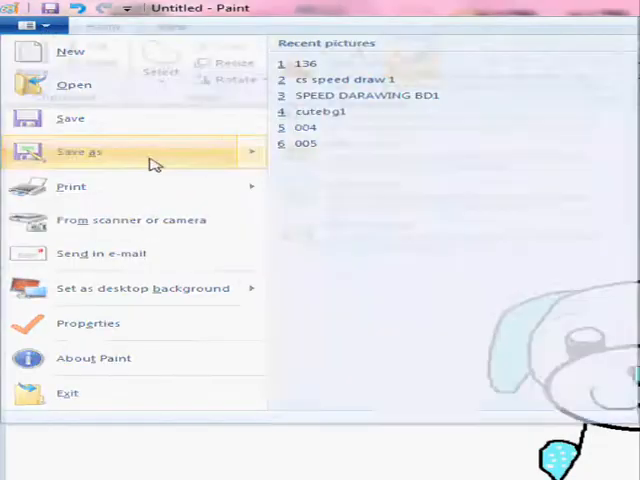
Save a copy of the puppy drawing under a new name via Save As
left_click(76, 152)
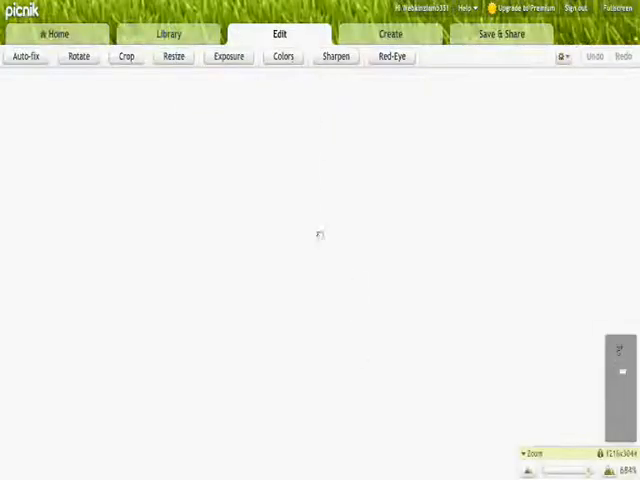
Switch to the Picnik editor to work on the uploaded puppy picture
left_click(126, 56)
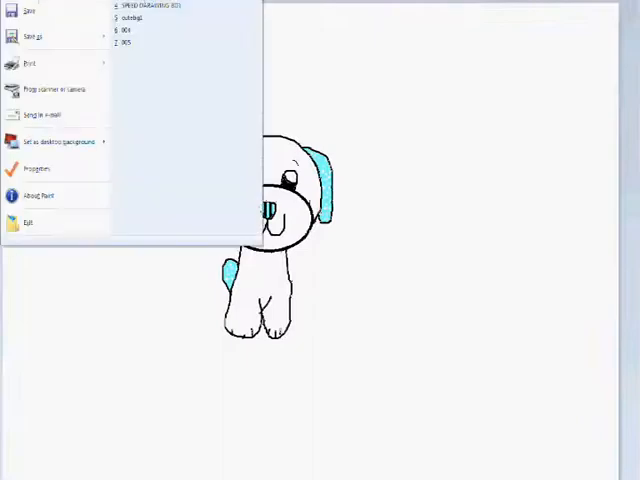
Open the saved Webkinz Peace Puppy picture file in Paint
left_click(28, 10)
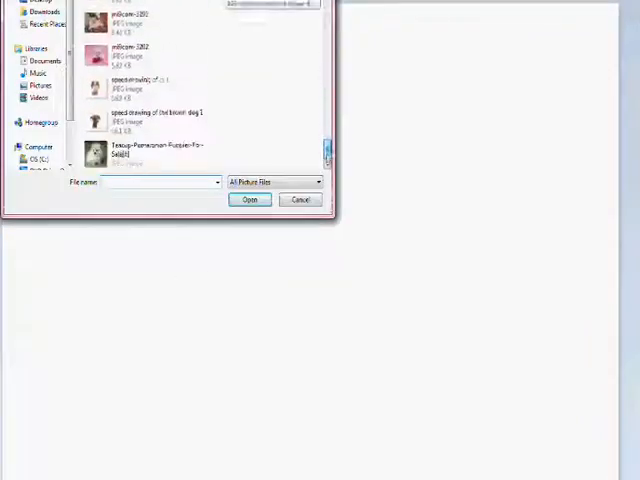
left_click(248, 200)
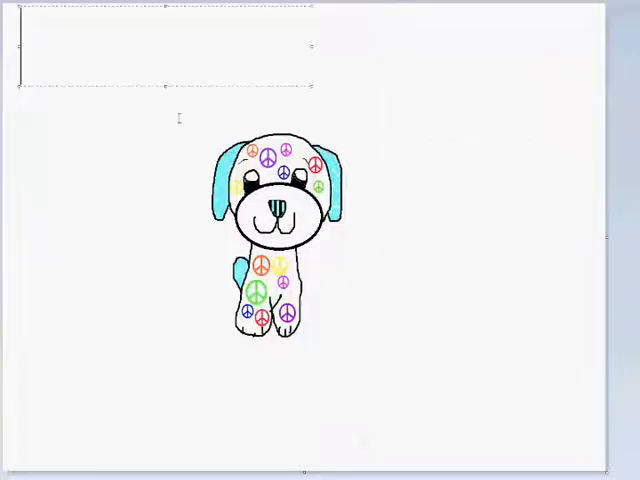
Add the cursive caption text 'Cockerspanial35' beside the peace-sign puppy
type("Cockerspanial3")
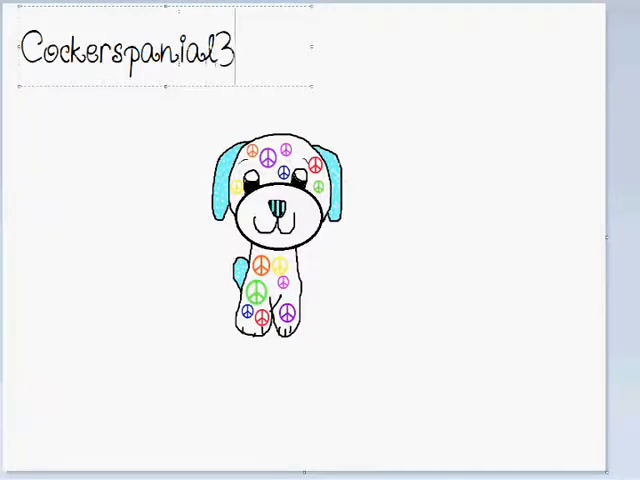
type("5")
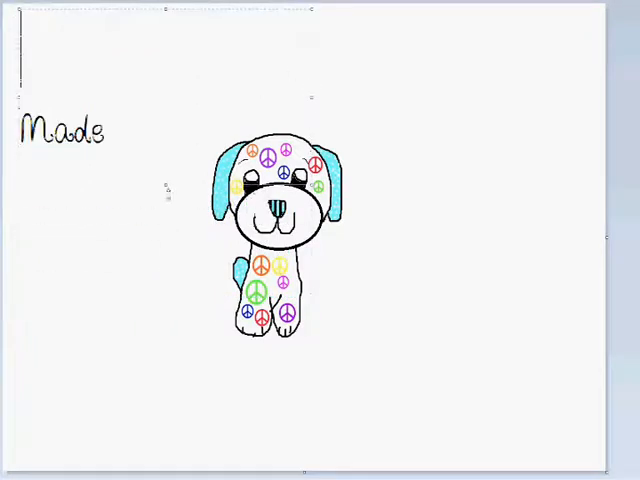
Add cursive captions 'ByCockerspaniol35' below and 'The Webkinz' / 'Peace Puppy' at top-left
type("ByCockerspaniol35")
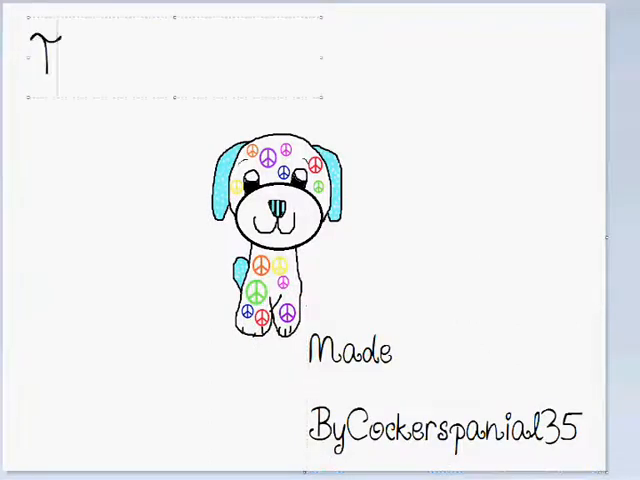
type("The Webkinz")
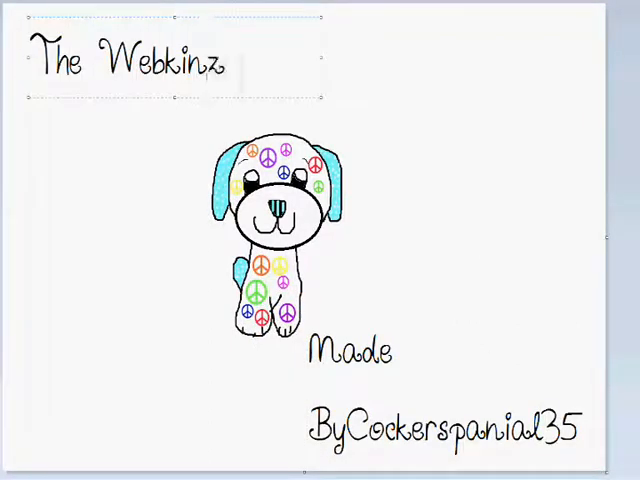
type("Peace Puppy")
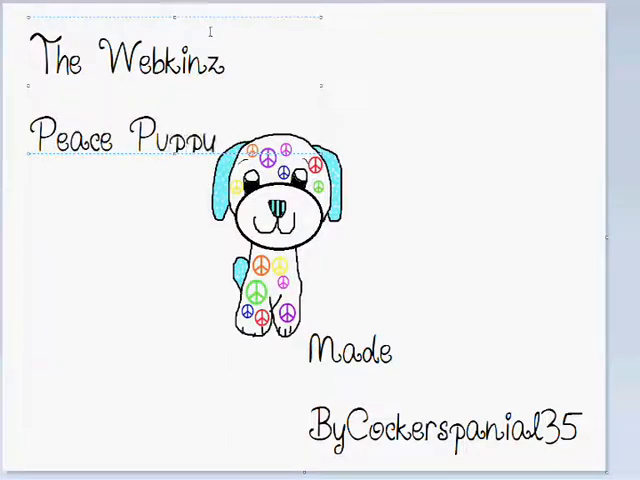